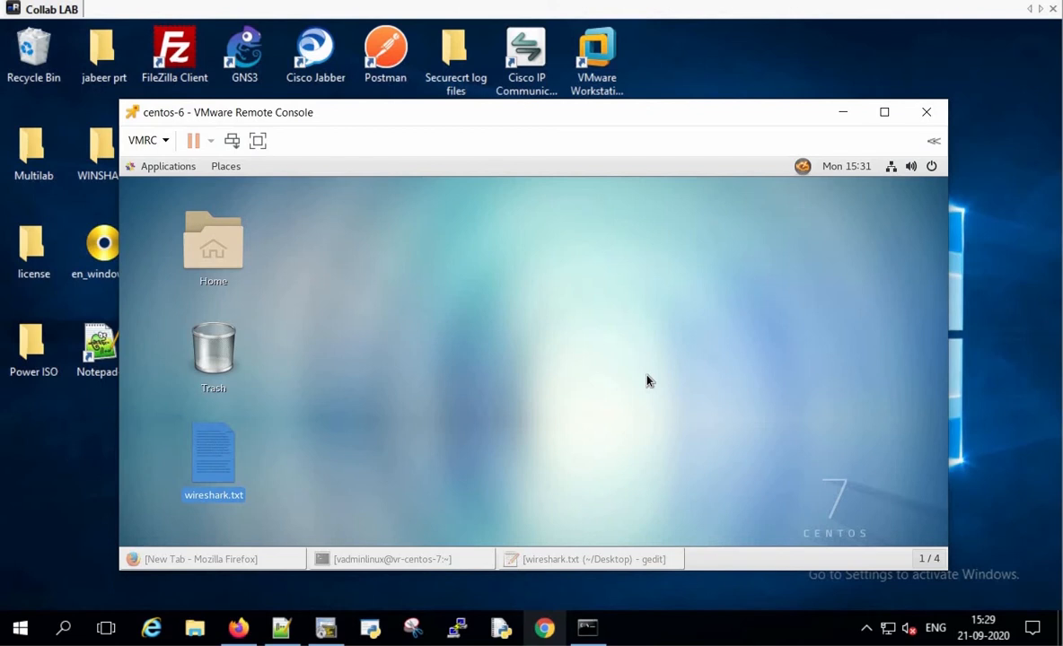
mouse_move(413, 524)
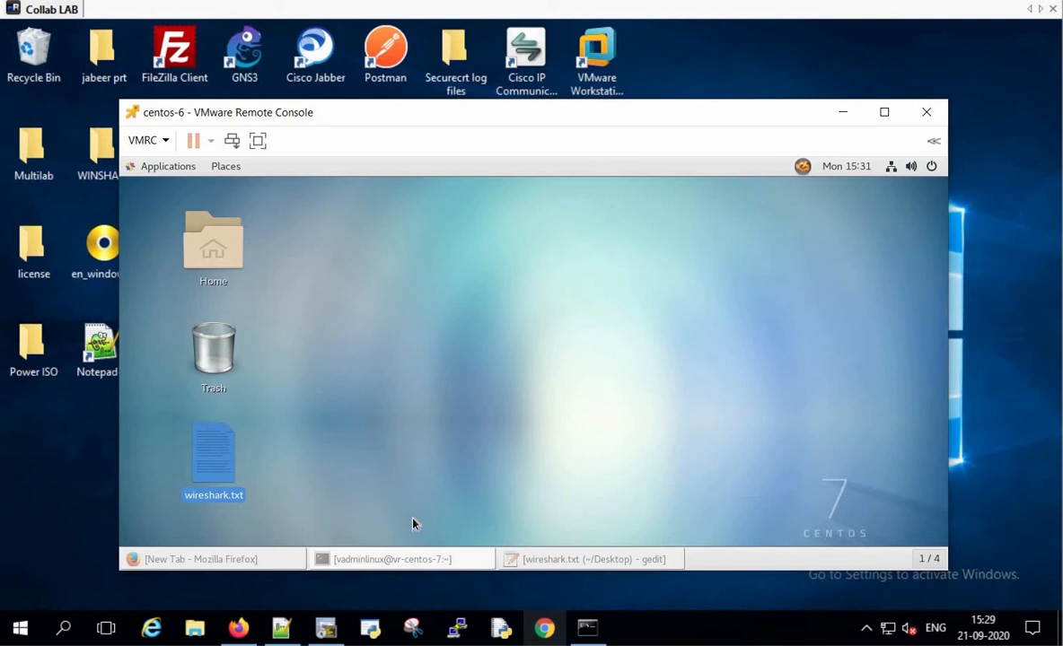
Run ifconfig in the CentOS terminal to find the ens192 address 10.106.120.44
left_click(398, 560)
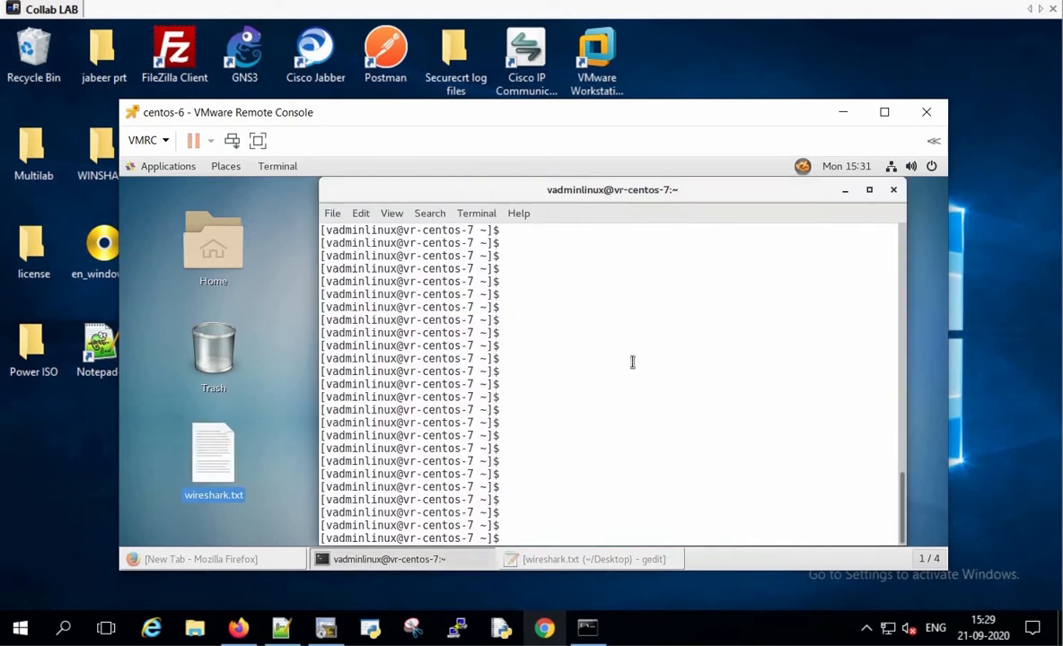
type("ifconfig")
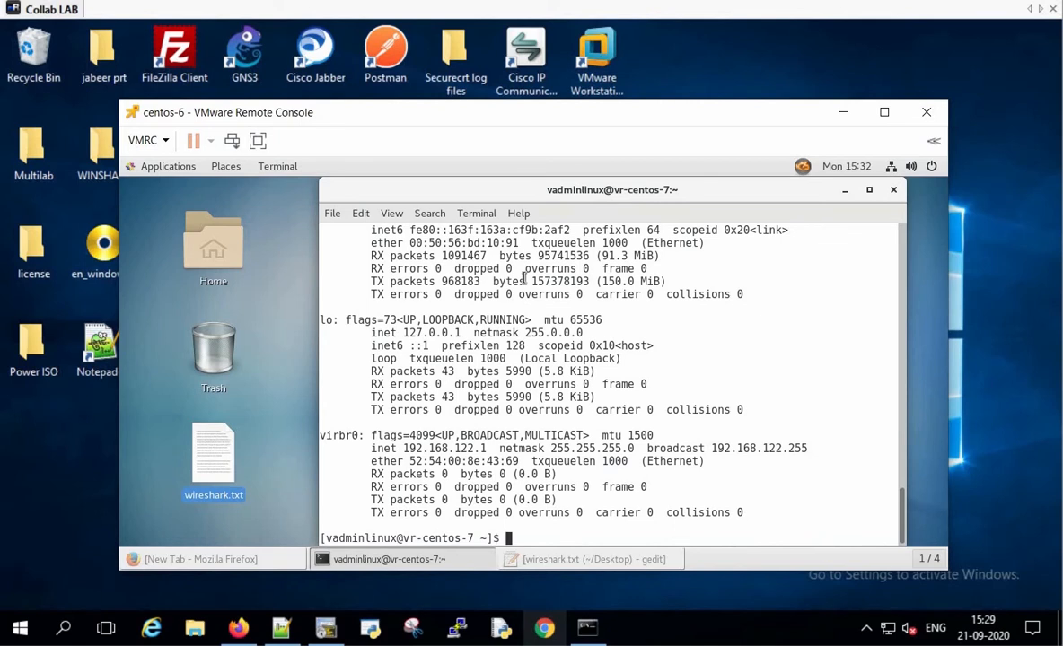
type("ifconfig")
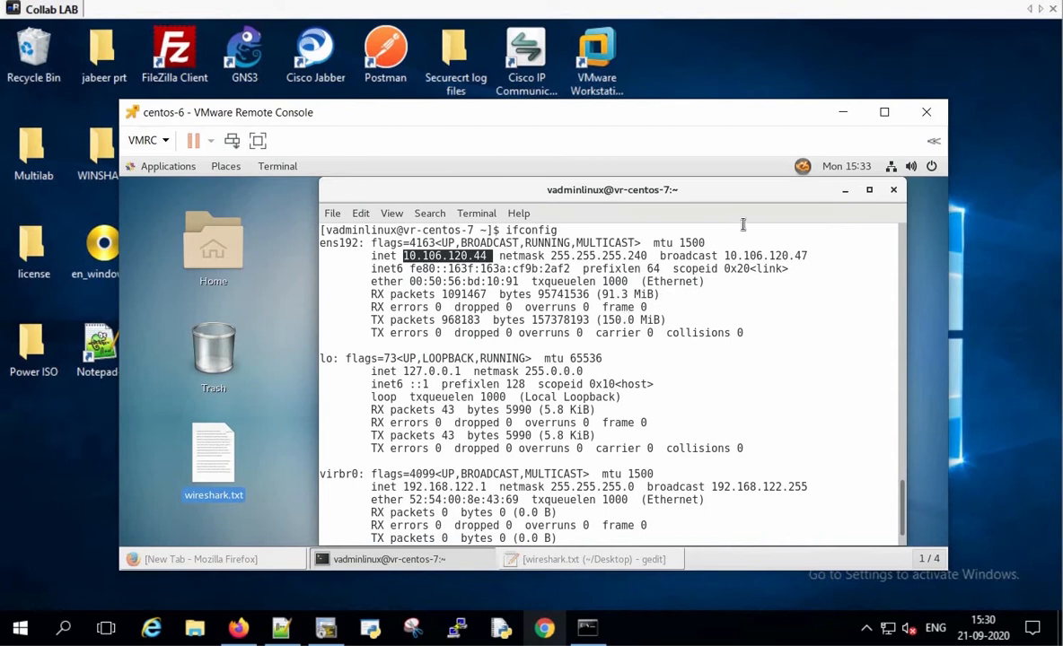
Load localhost/ in the CentOS Firefox window to request the local web page
left_click(211, 560)
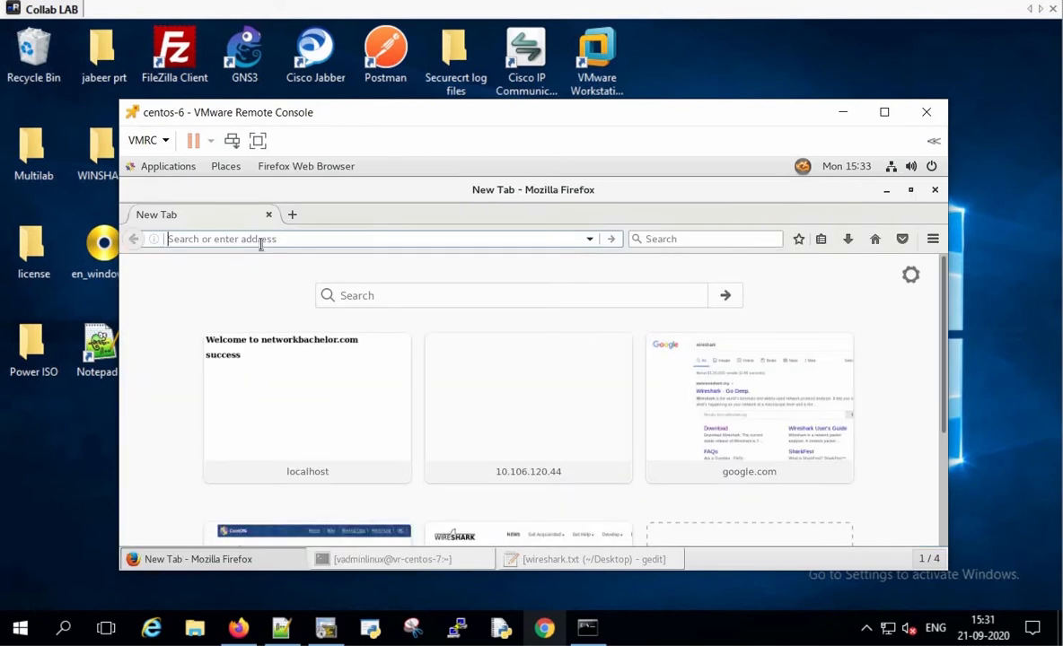
type("localhost/")
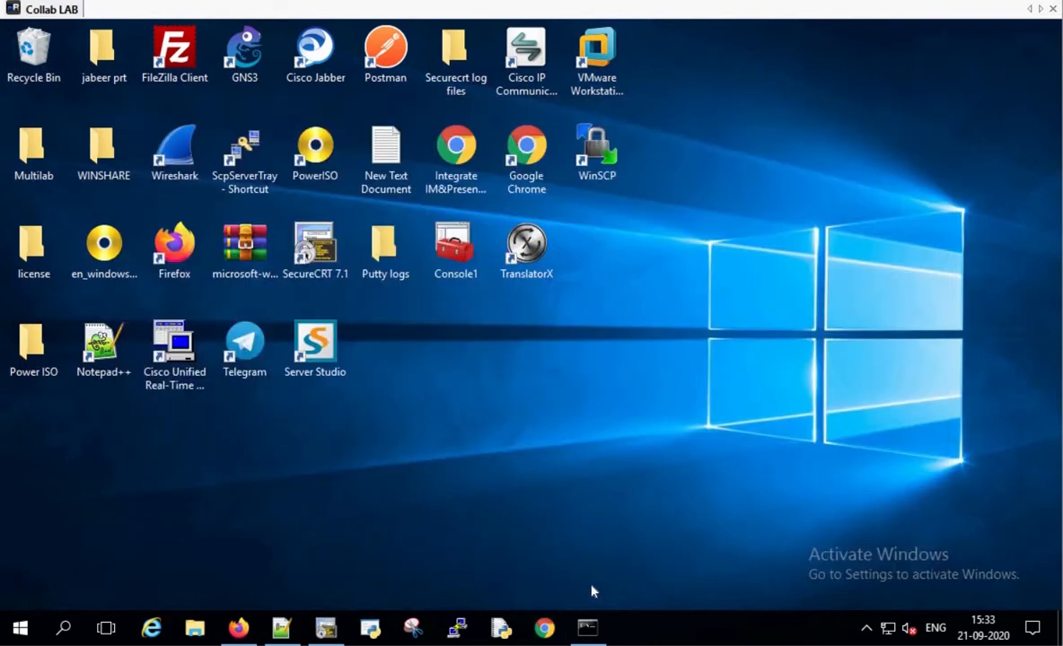
Run ipconfig in Windows Command Prompt to read Ethernet0's IPv4 address 10.106.120.34, then return to the CentOS console
left_click(587, 628)
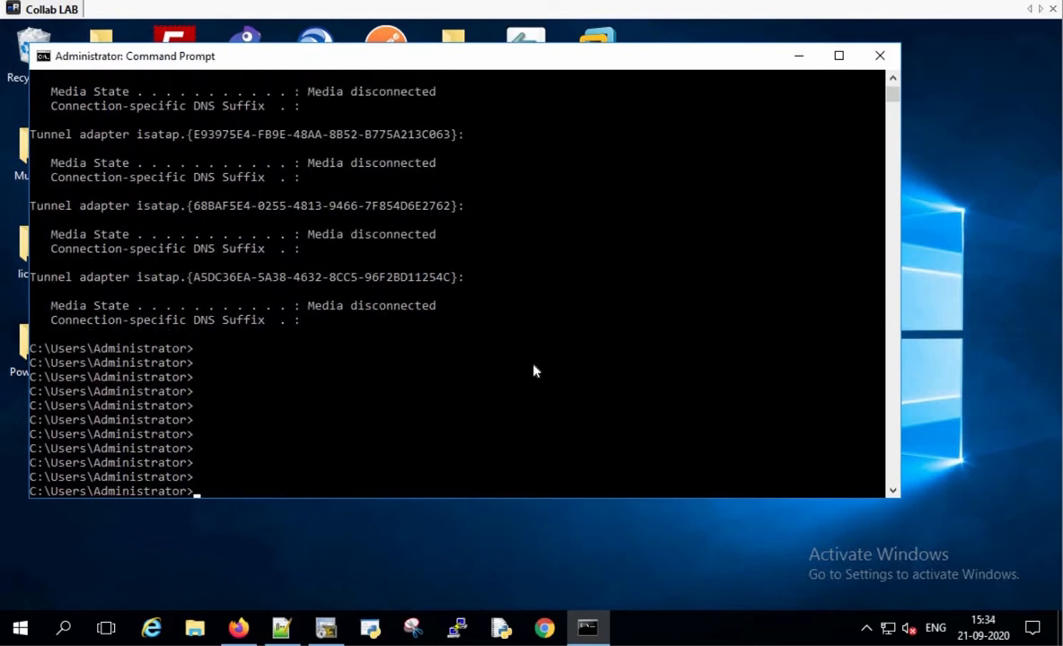
type("ipconfi")
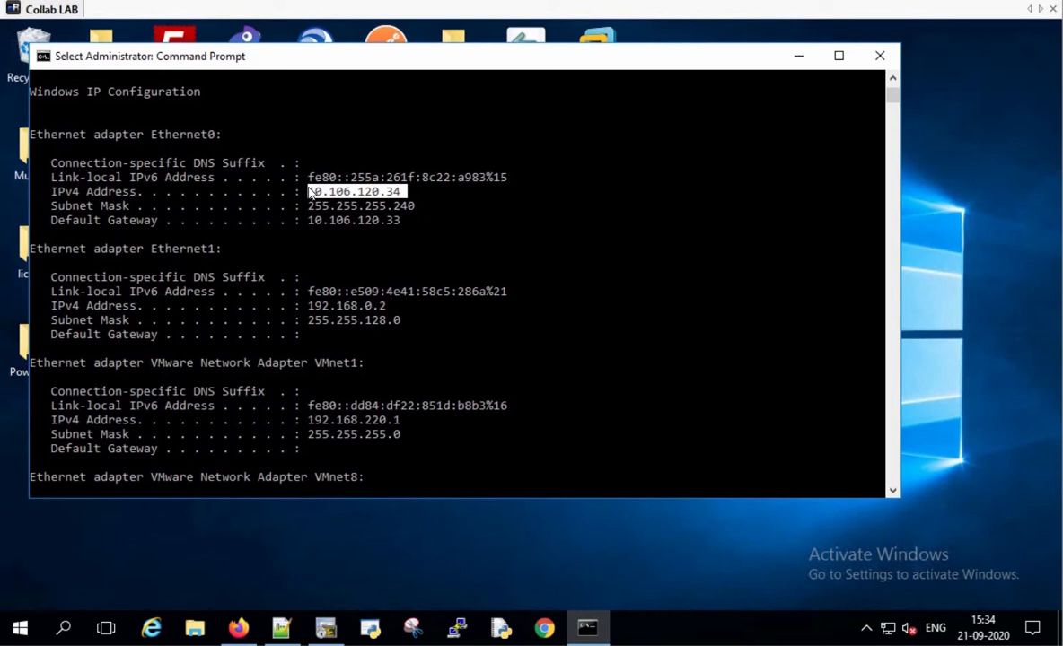
mouse_move(506, 350)
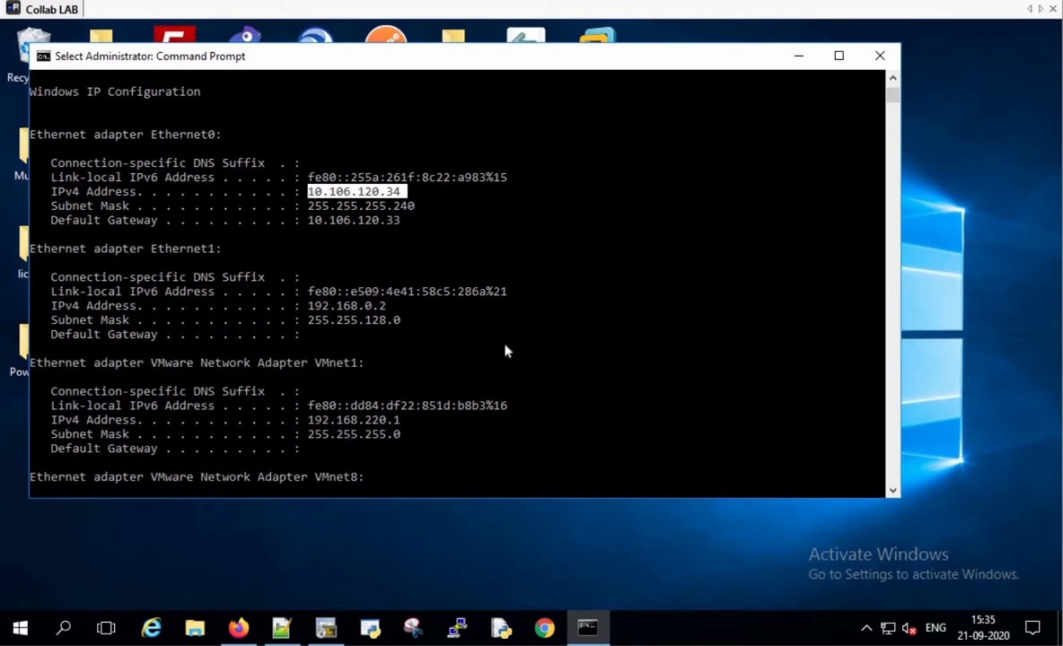
mouse_move(474, 488)
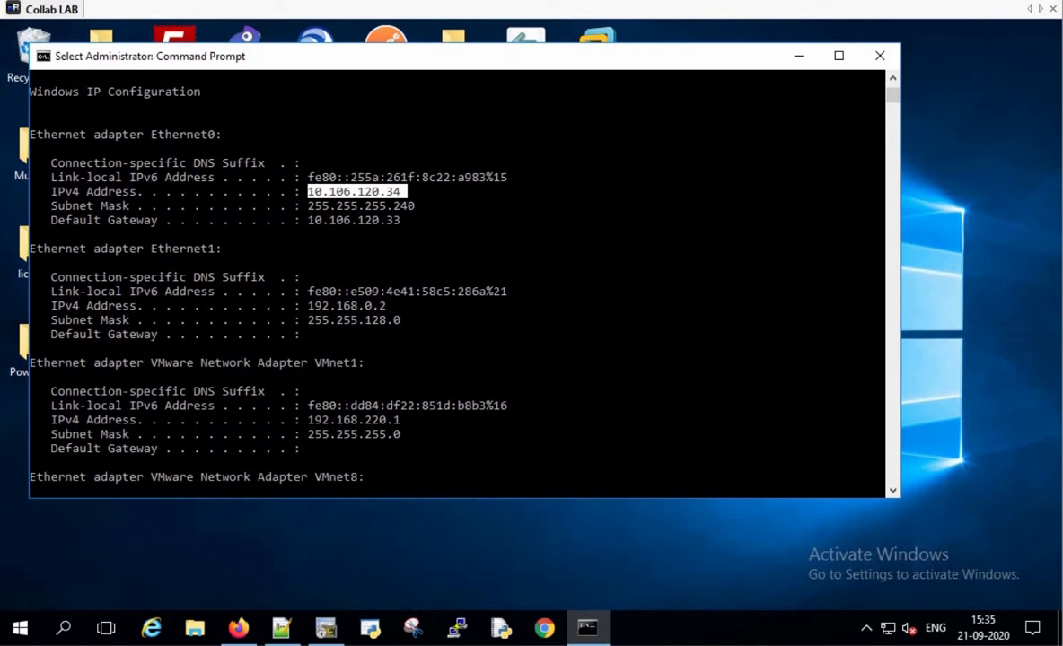
left_click(167, 166)
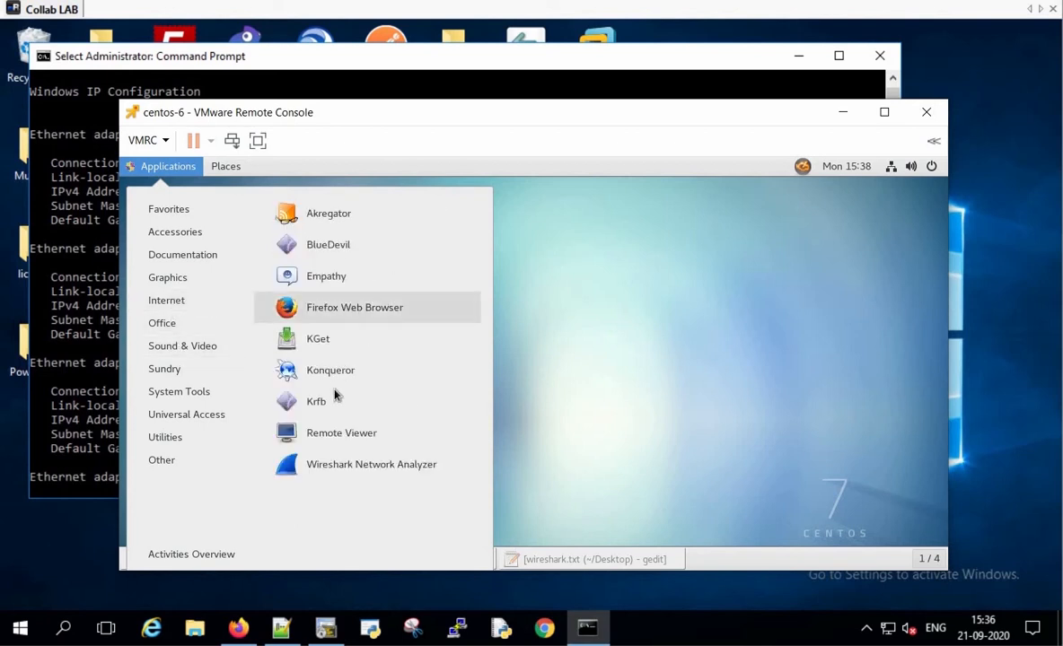
mouse_move(370, 463)
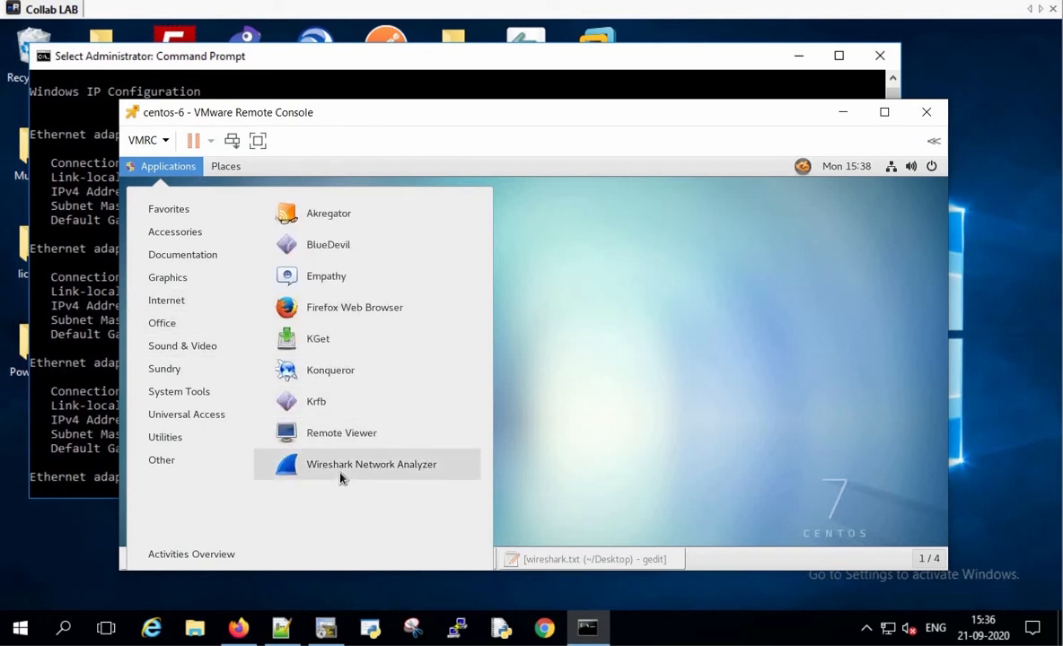
Launch Wireshark and choose ens192 from the interface list to capture on
left_click(370, 463)
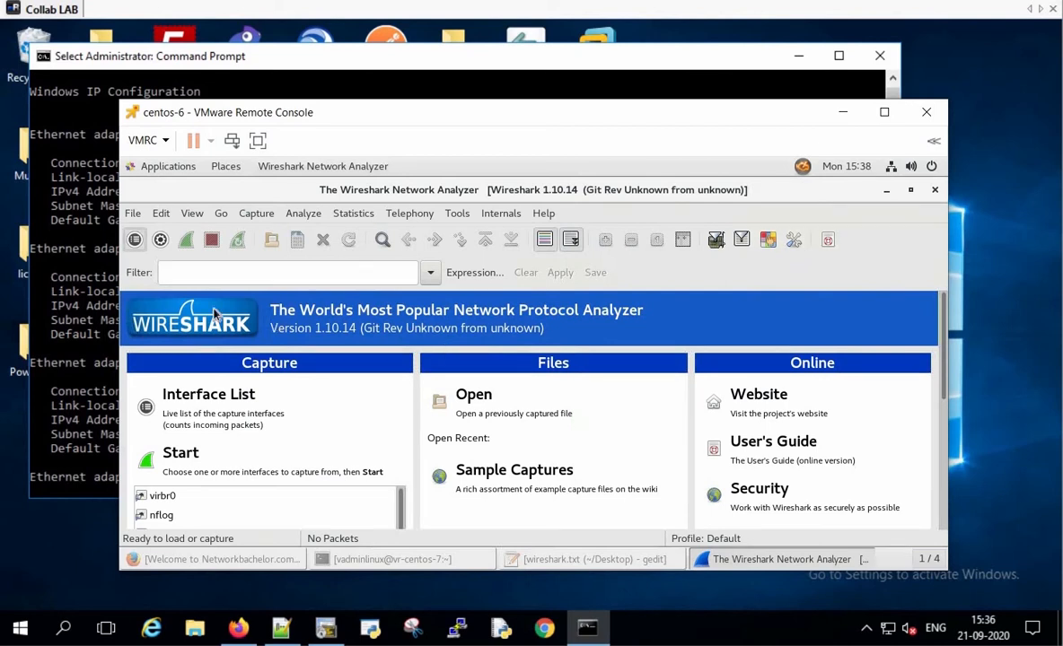
left_click(209, 393)
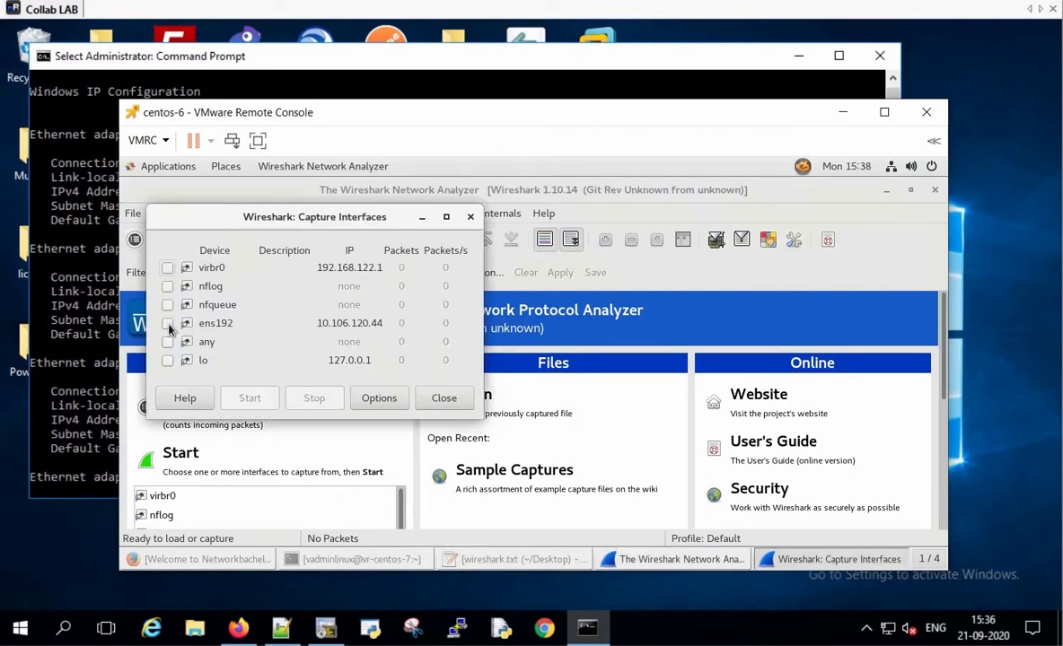
left_click(167, 323)
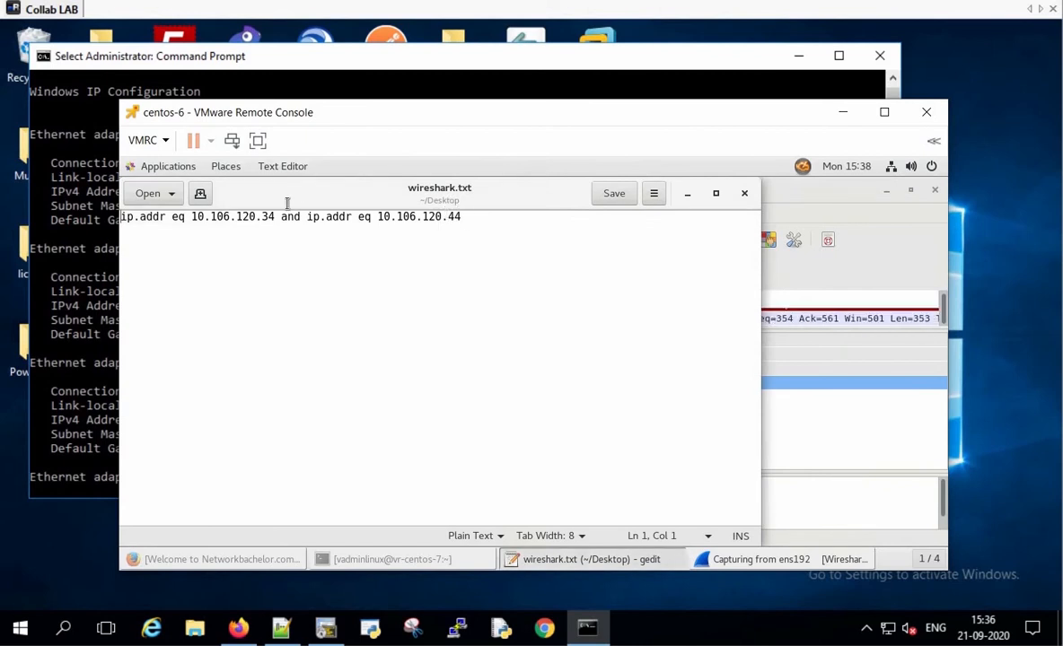
Copy the ip.addr filter line for 10.106.120.34 and 10.106.120.44 into the live capture and start a private Firefox window
triple_click(287, 215)
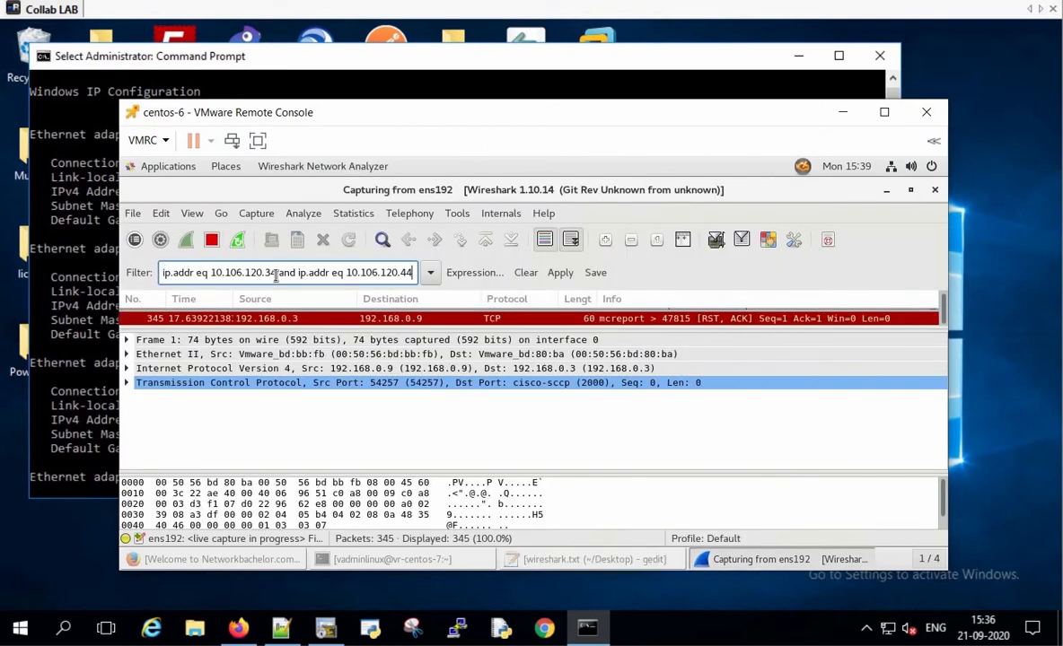
left_click(560, 273)
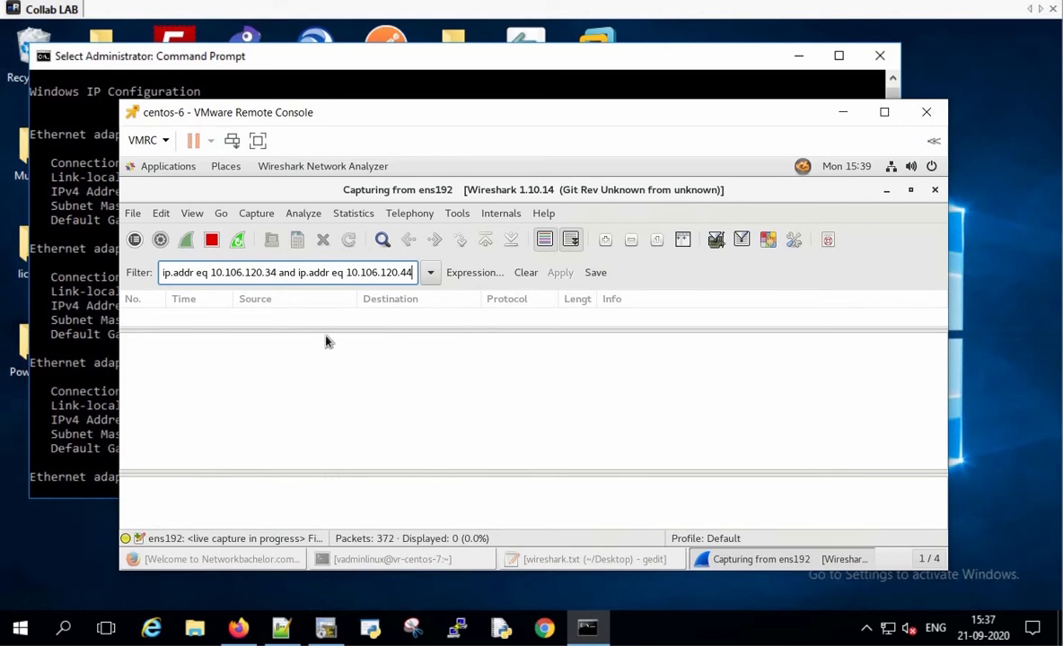
mouse_move(536, 144)
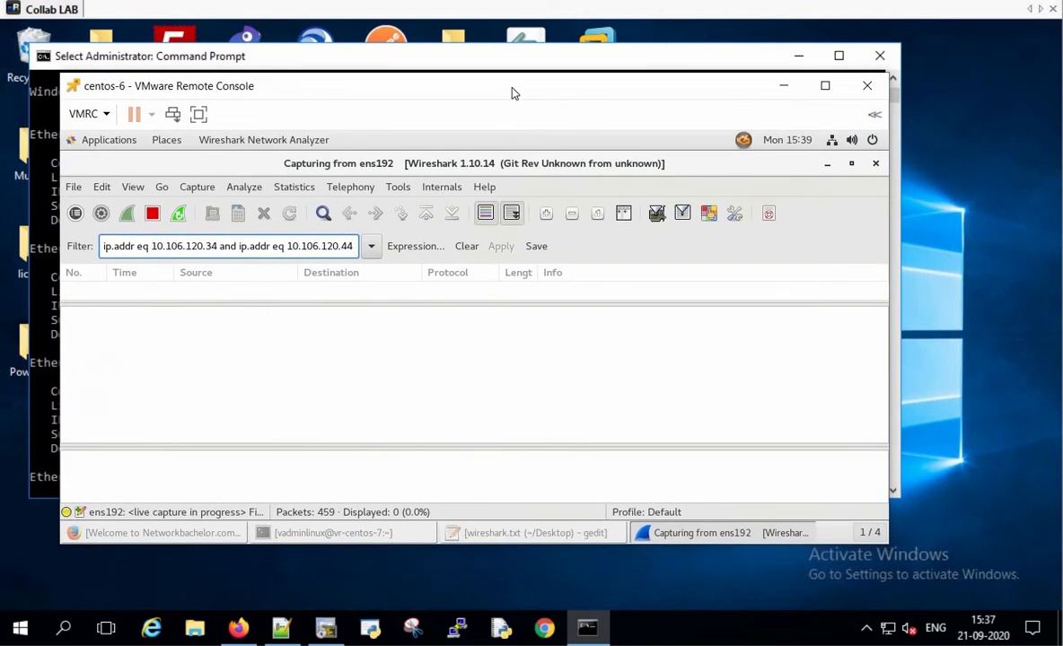
left_click(237, 628)
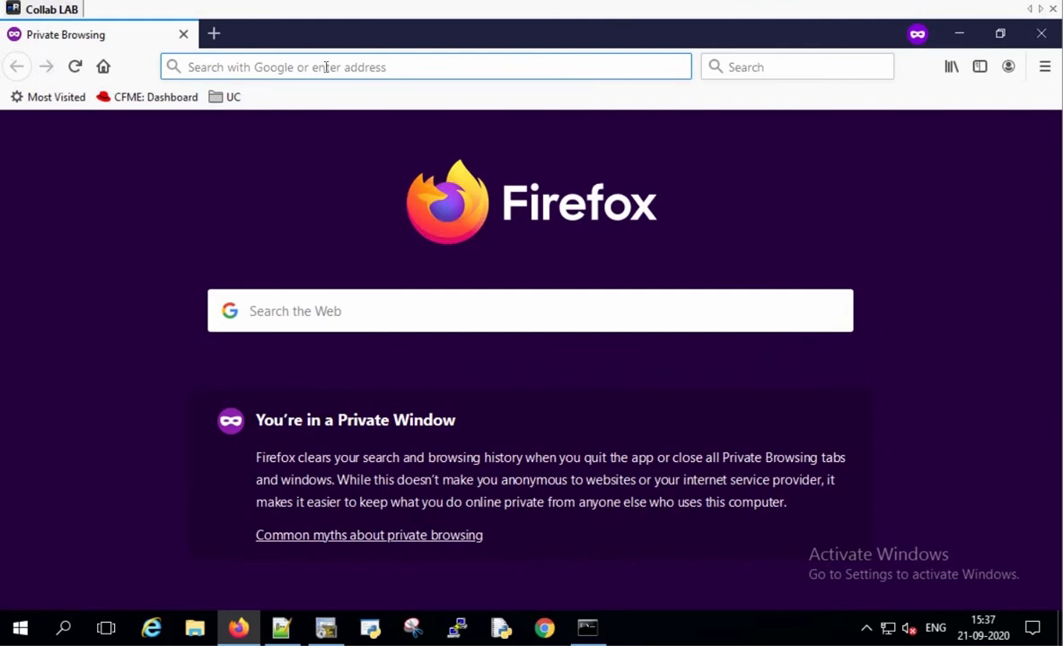
type("10.106.120.44")
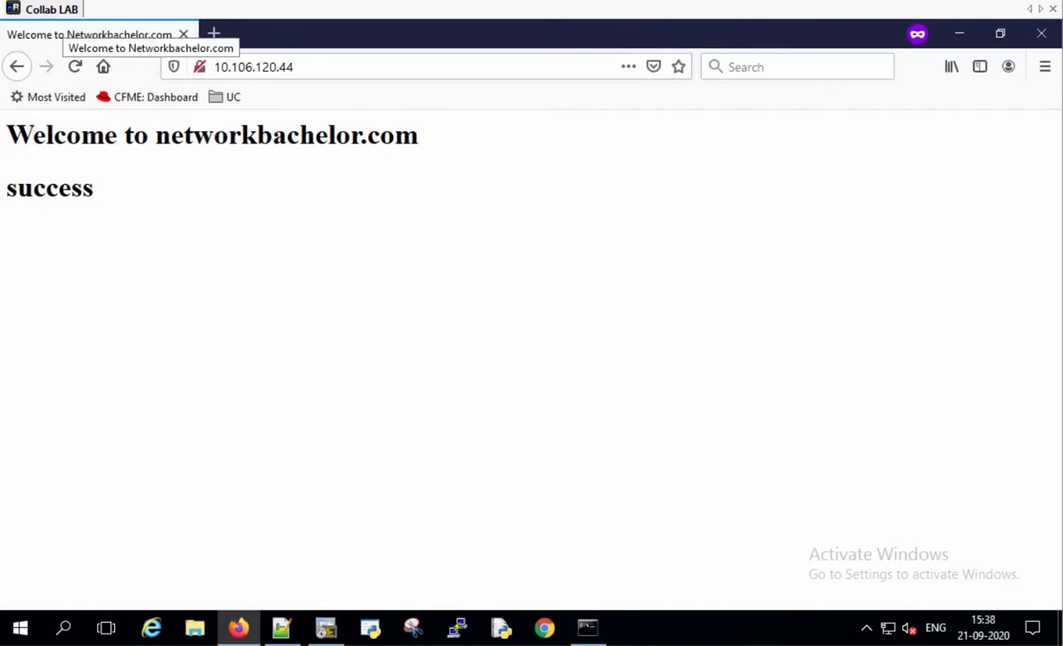
mouse_move(253, 384)
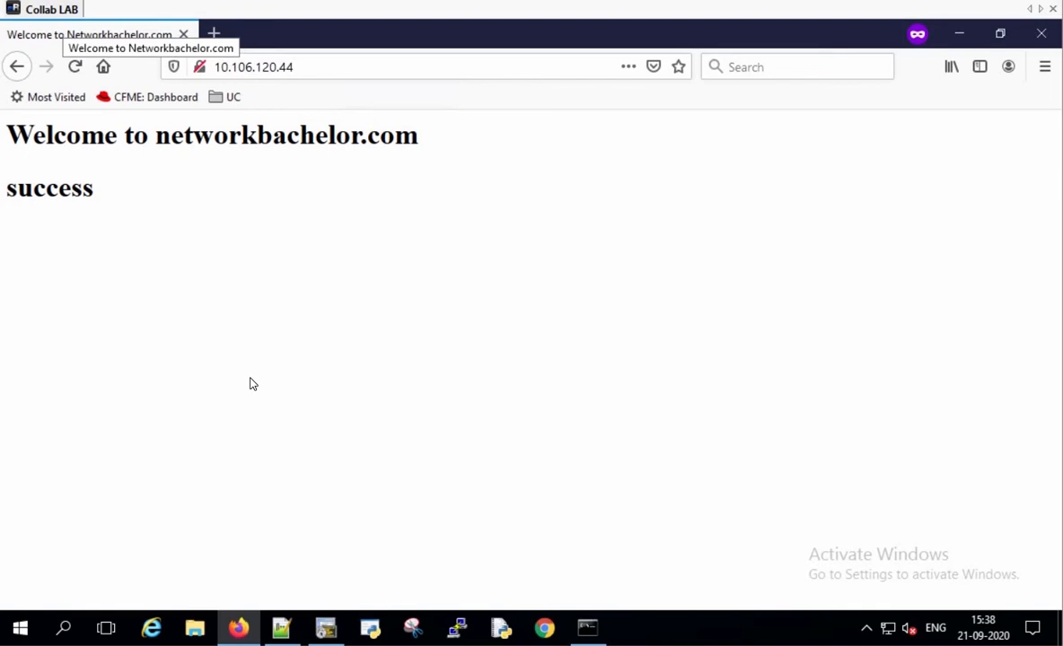
mouse_move(176, 420)
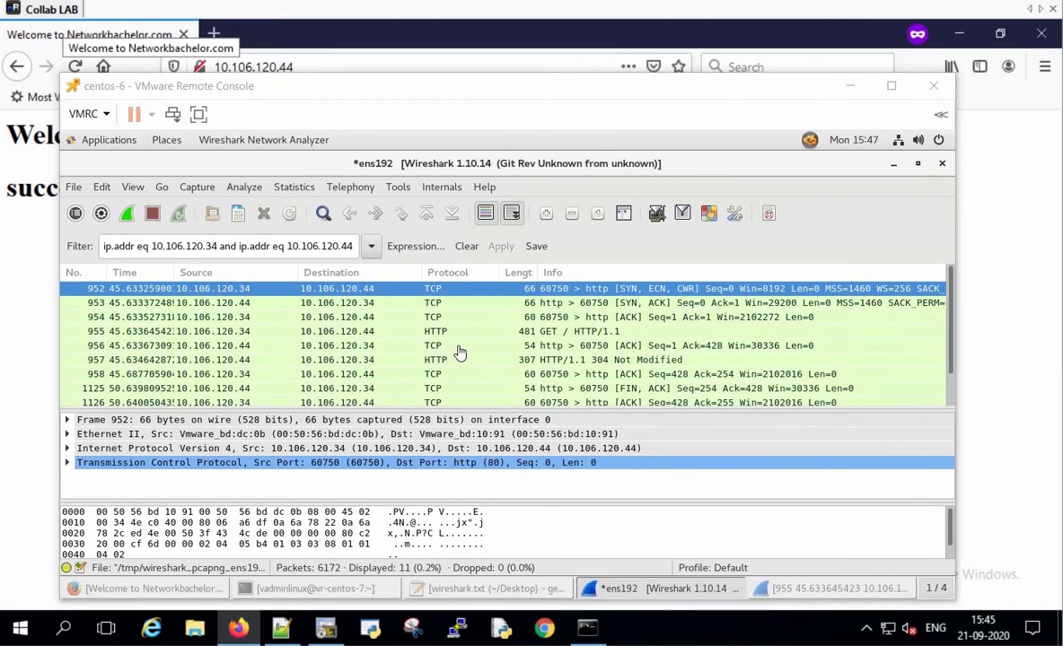
mouse_move(537, 298)
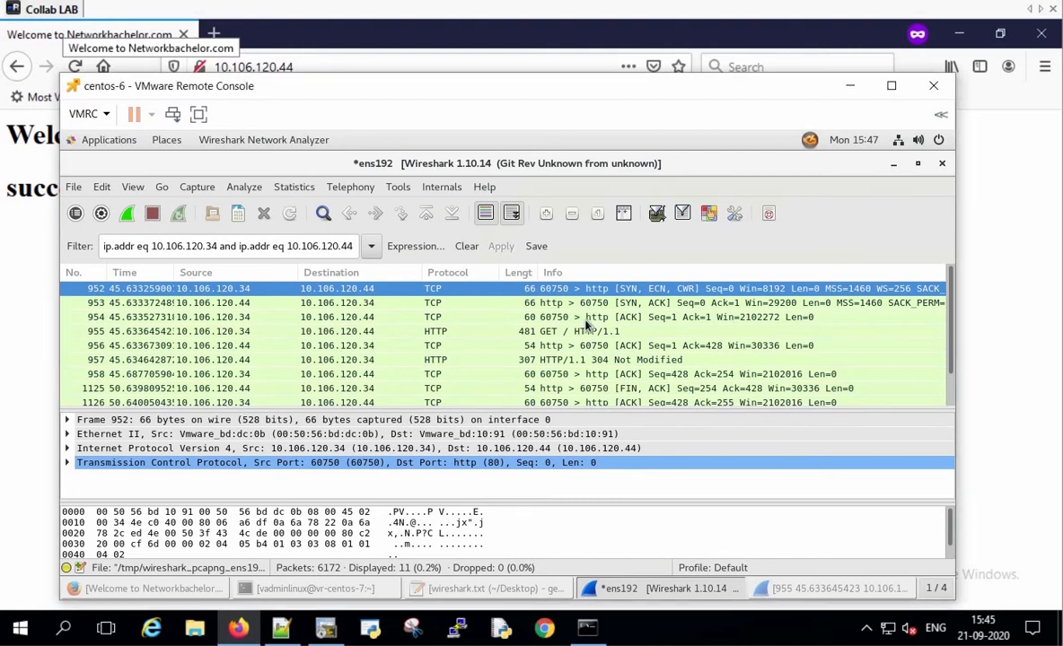
Inspect the client SYN, the handshake ACK, the server's ACK of the GET and the 304 Not Modified response
left_click(338, 316)
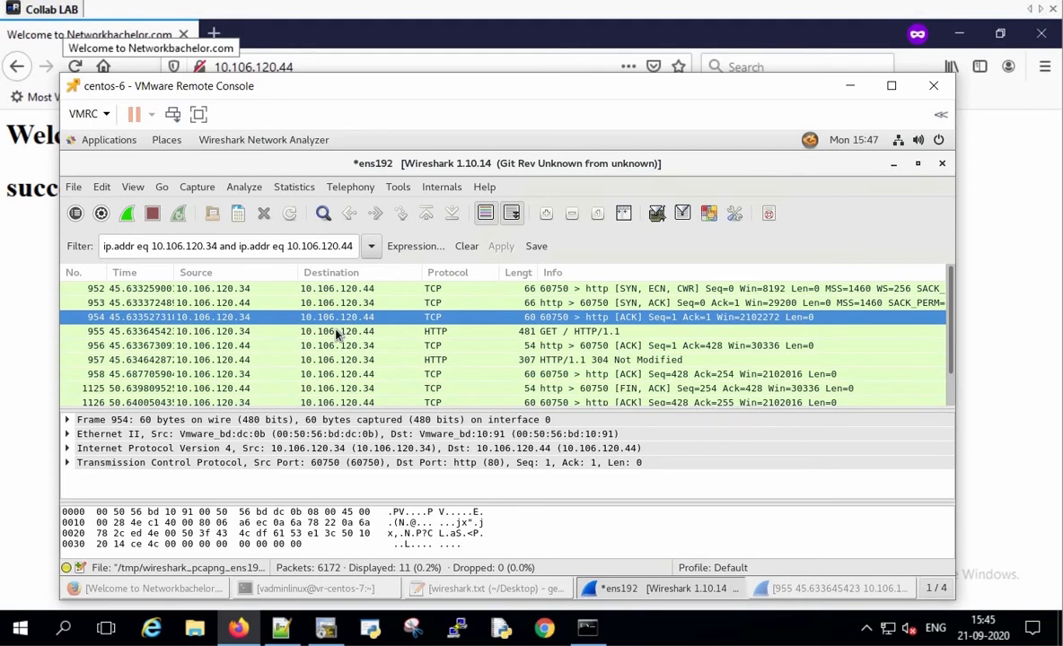
left_click(359, 330)
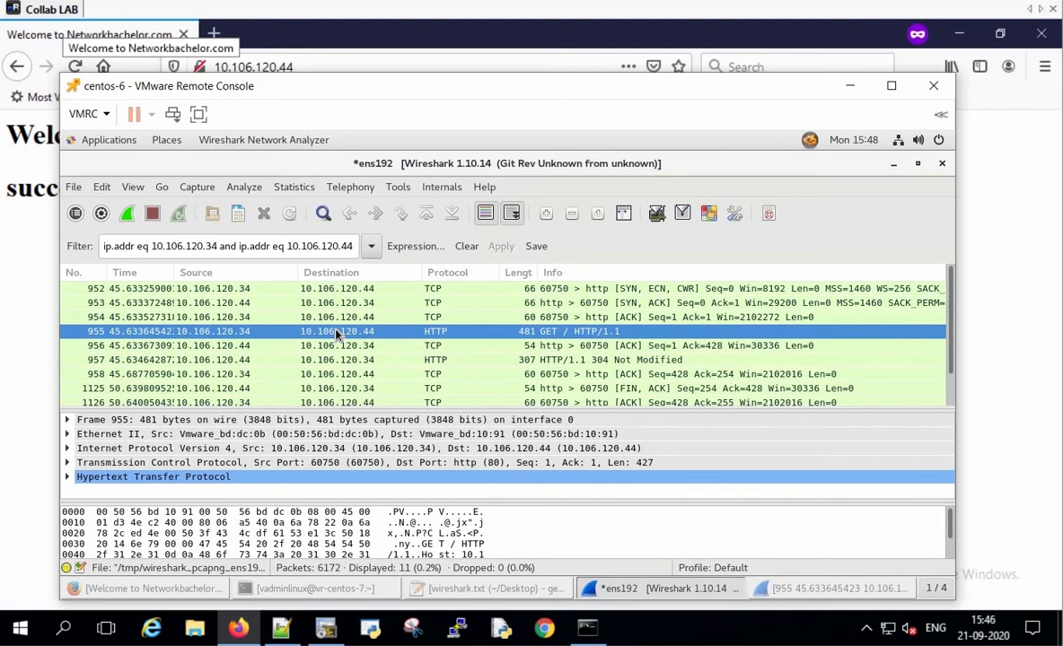
mouse_move(422, 352)
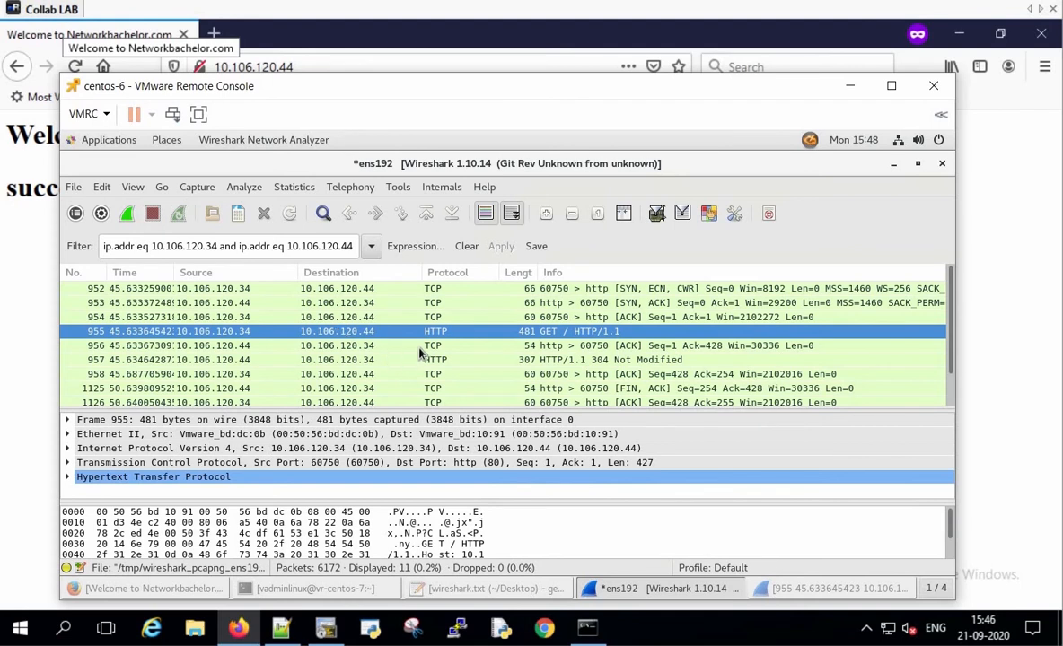
left_click(359, 345)
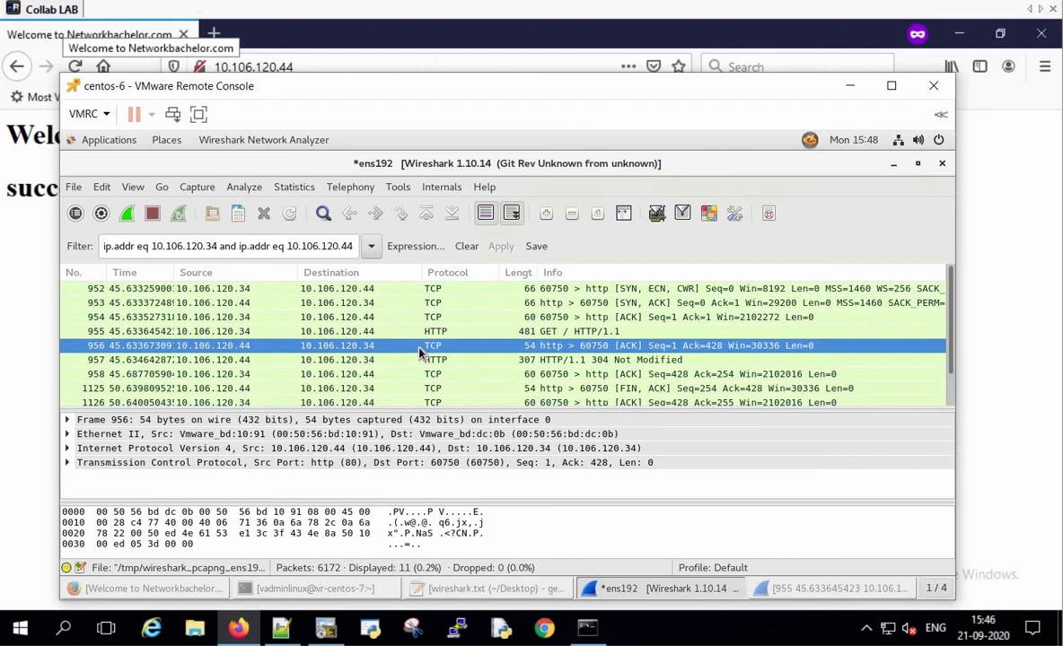
mouse_move(427, 362)
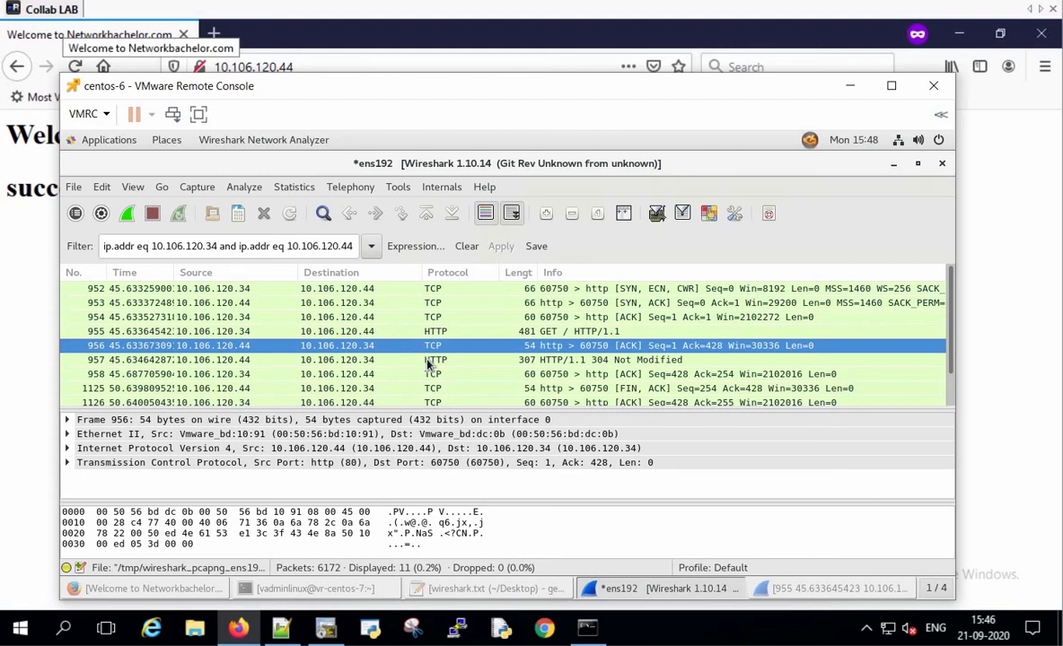
left_click(434, 359)
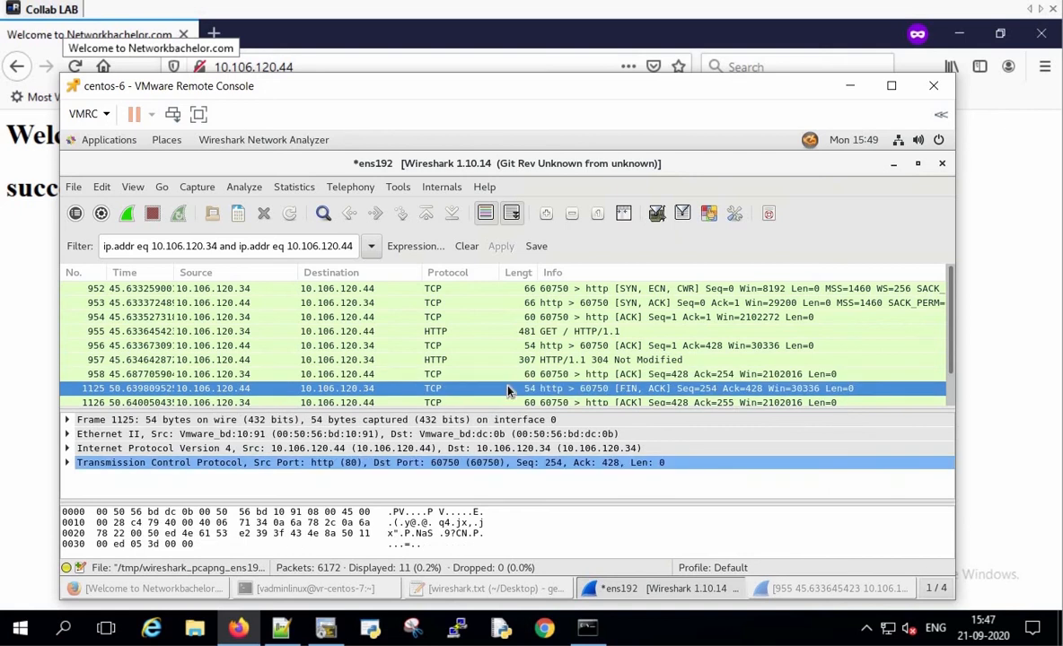
mouse_move(449, 350)
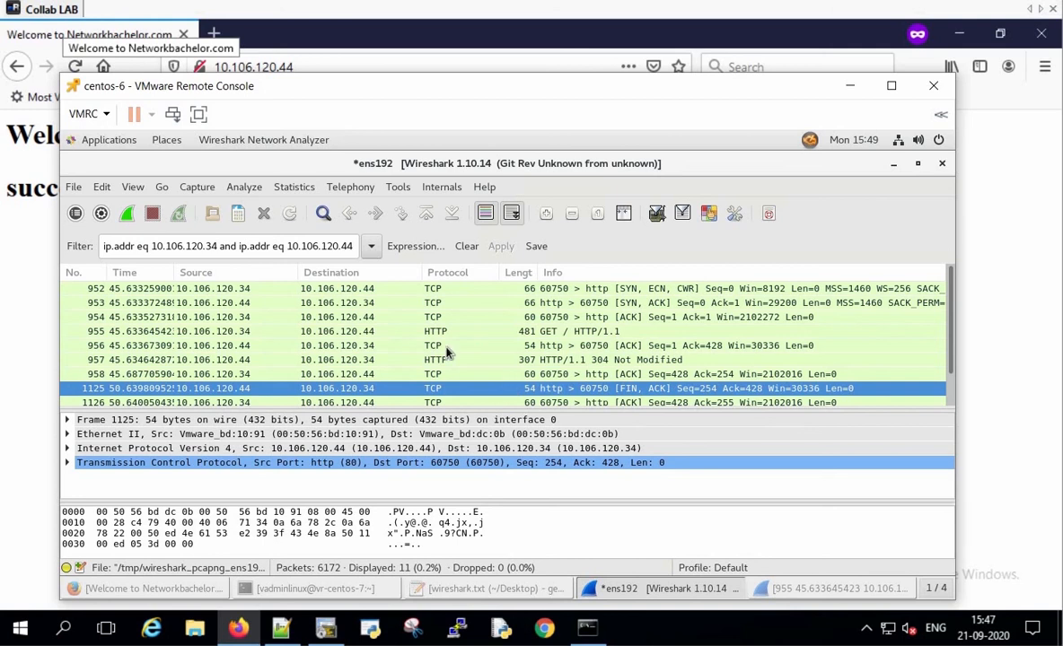
Scroll to the teardown packets and inspect the server's final ACK of the client's FIN
scroll("down", 3)
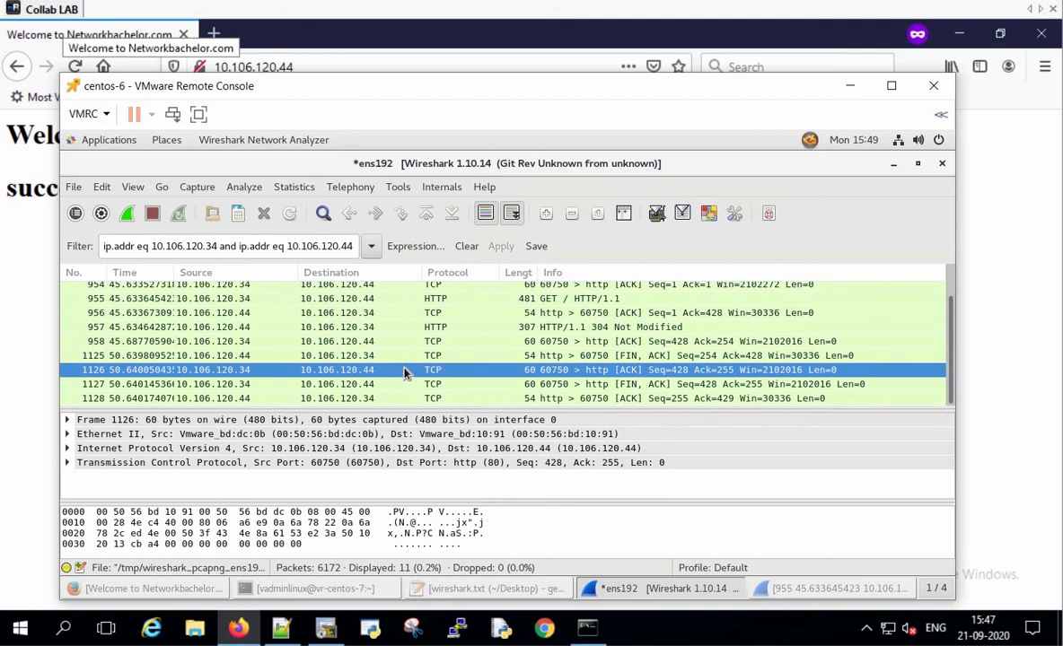
left_click(398, 384)
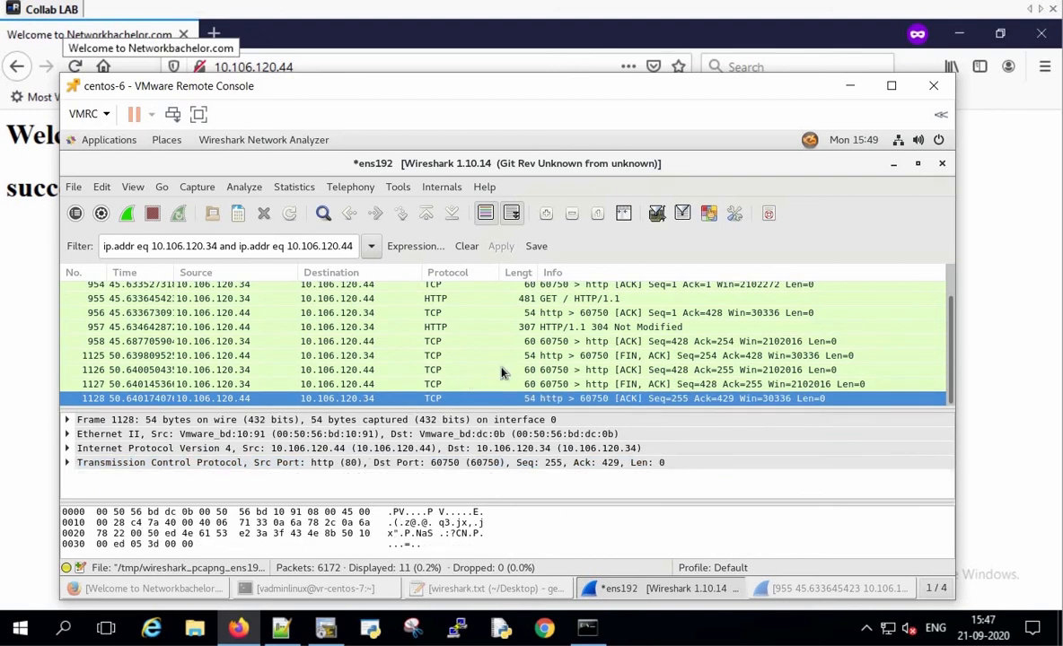
mouse_move(488, 465)
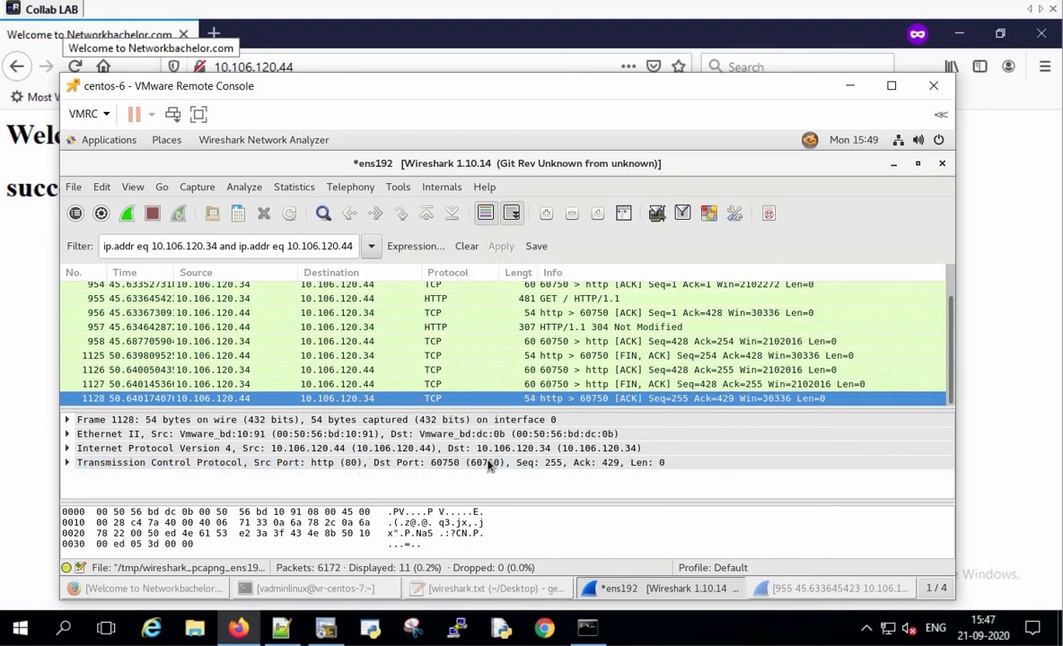